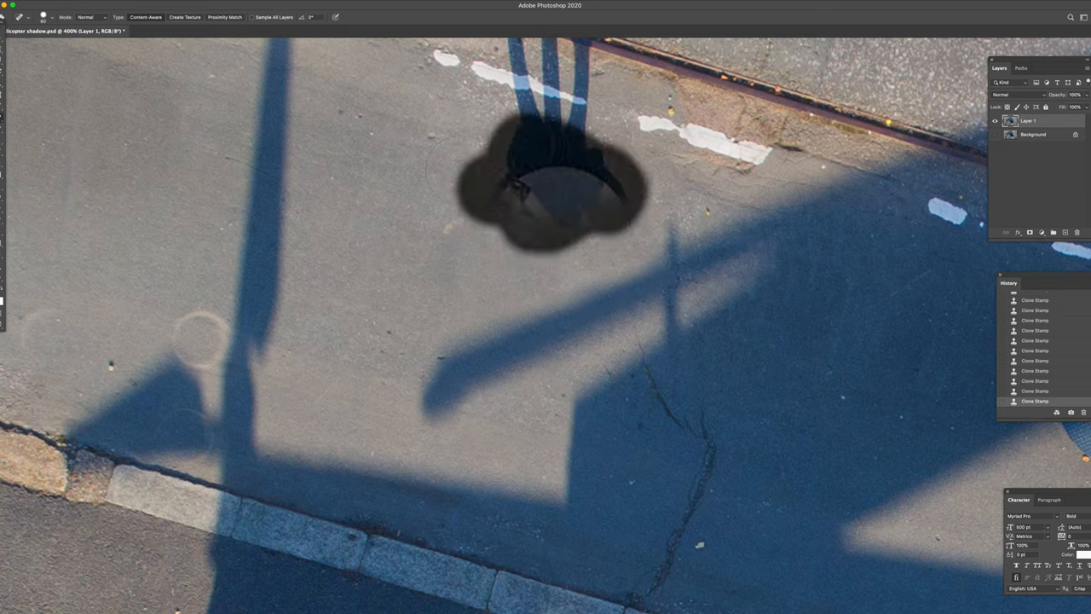
# Step: Spot-heal the dark shadow blotch on the asphalt, then return to the Clone Stamp tool
pyautogui.click(549, 179)
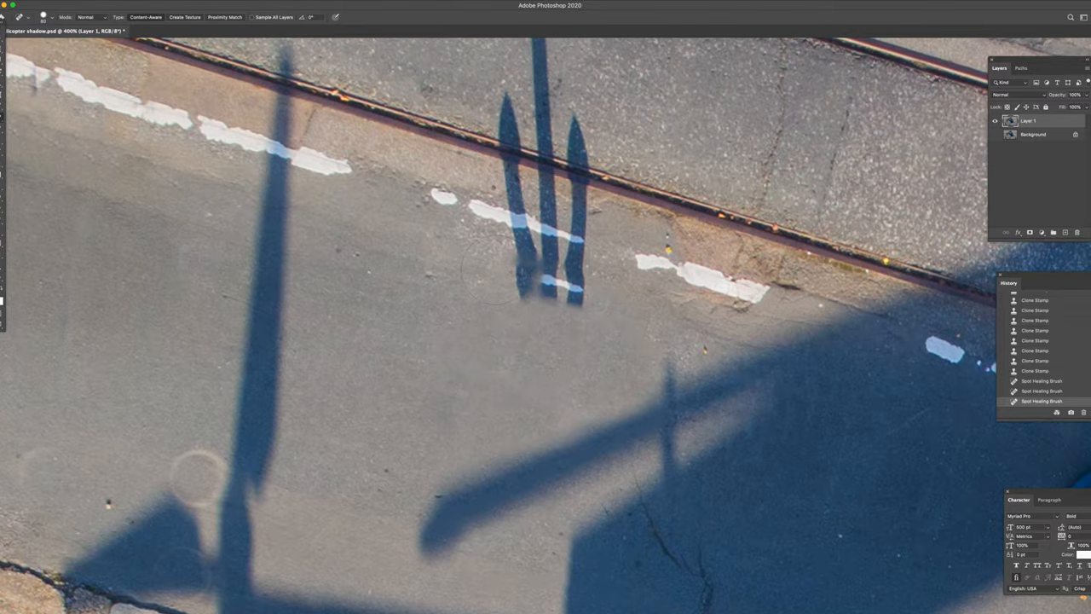
pyautogui.click(19, 18)
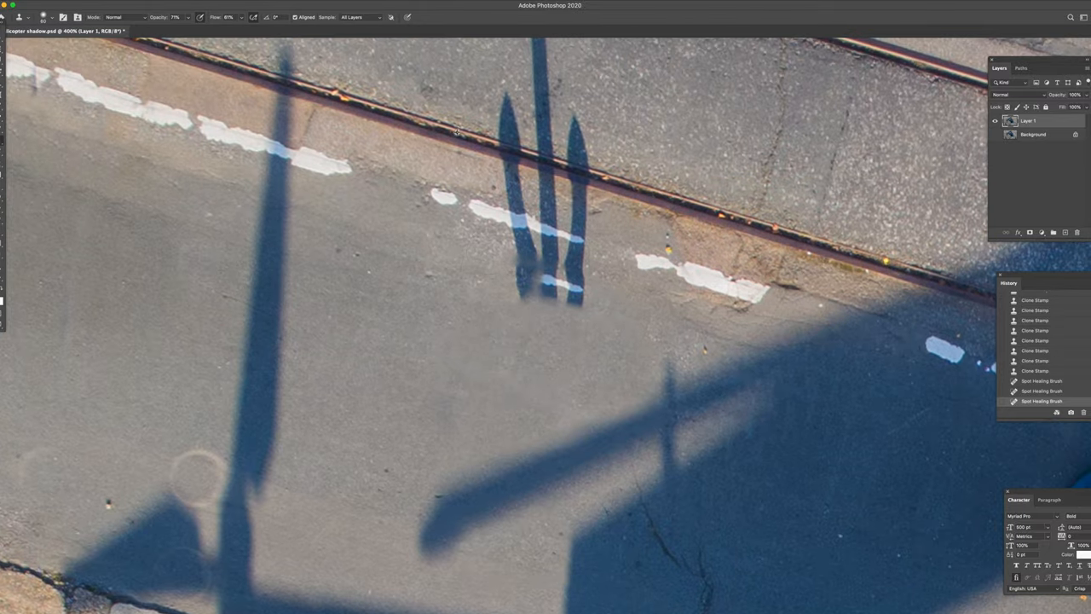